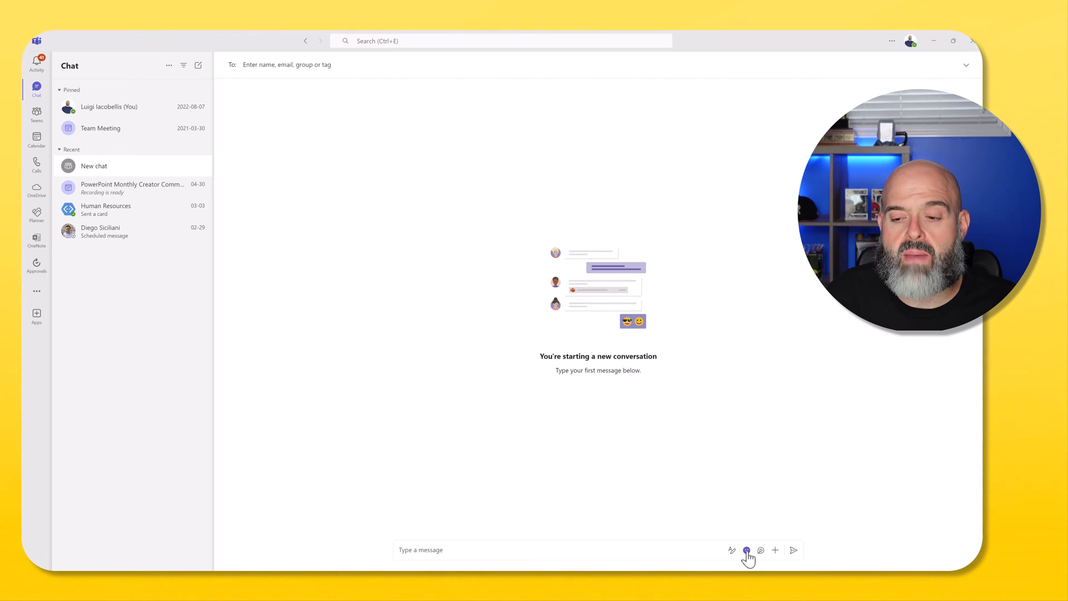
- Show the 'Your org's emoji' category in the chat's emoji picker
click(747, 550)
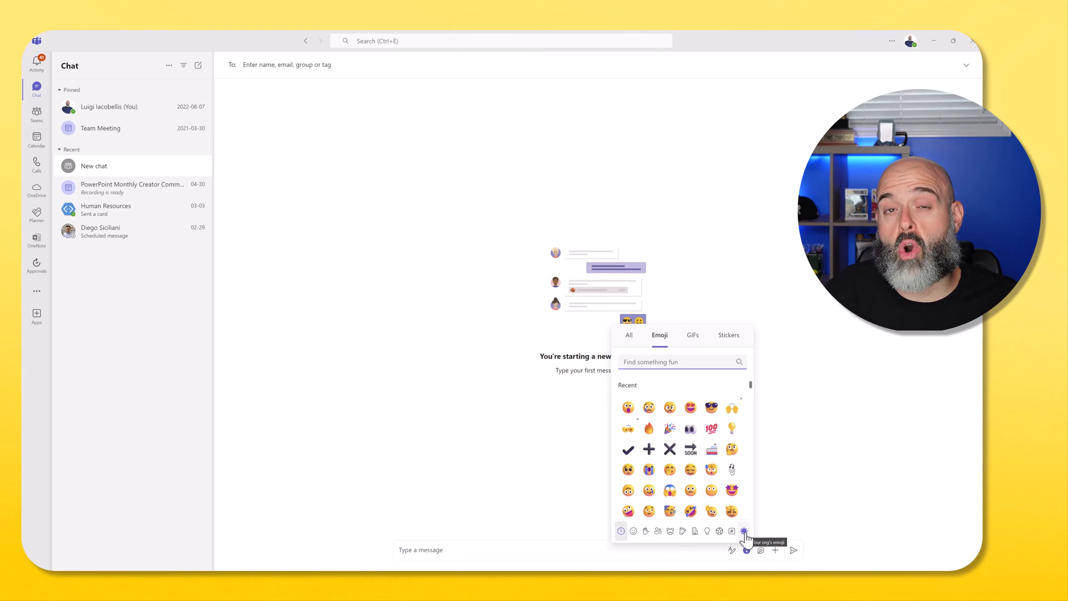
click(732, 532)
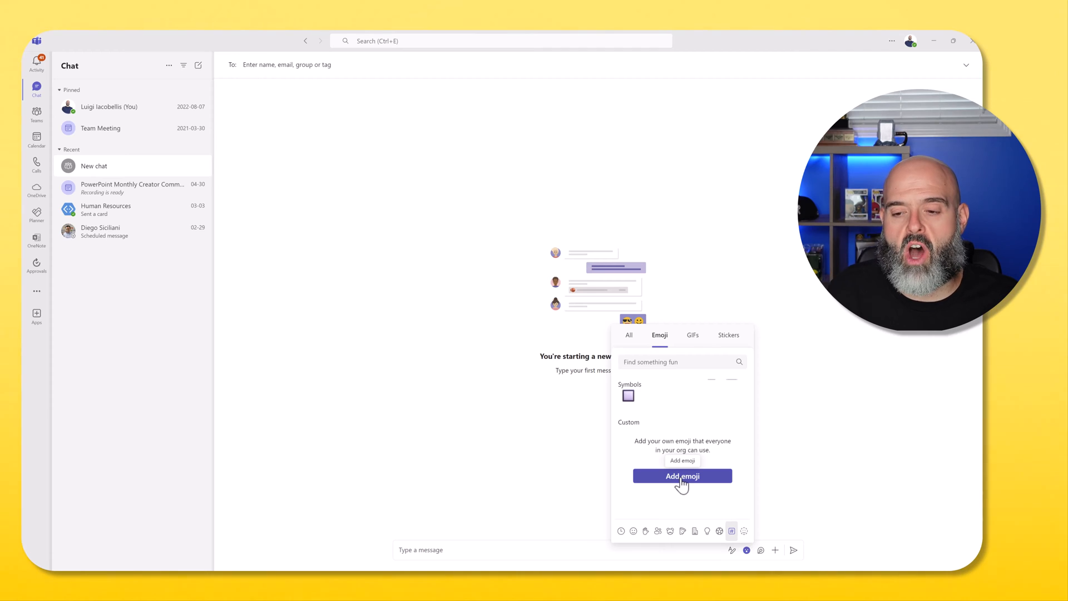
- Add the SharePoint logo as a custom org emoji named 'sharepoint'
click(682, 475)
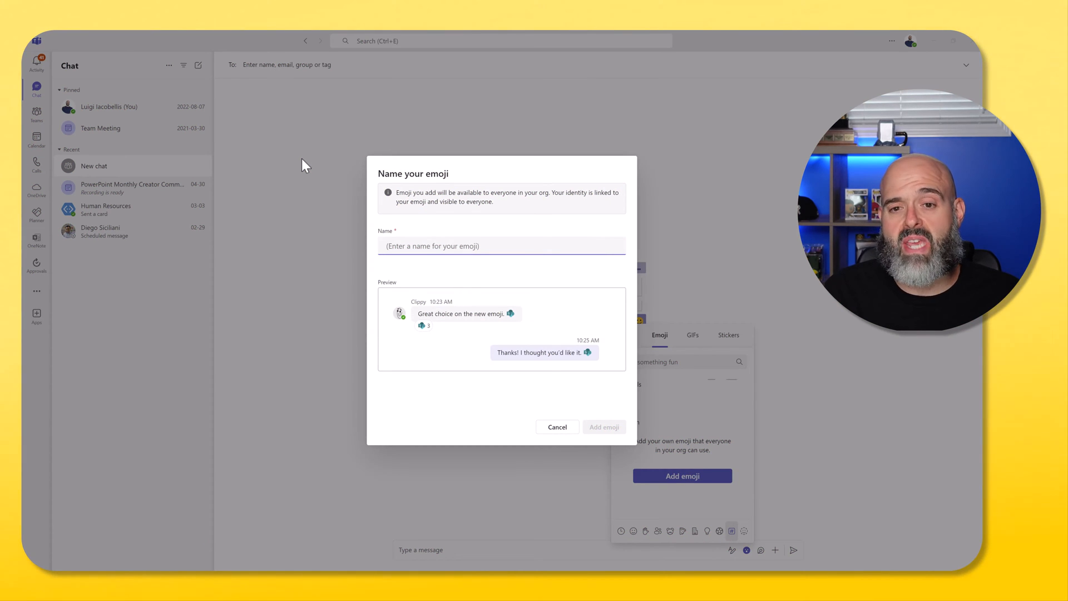
text(sharepoint)
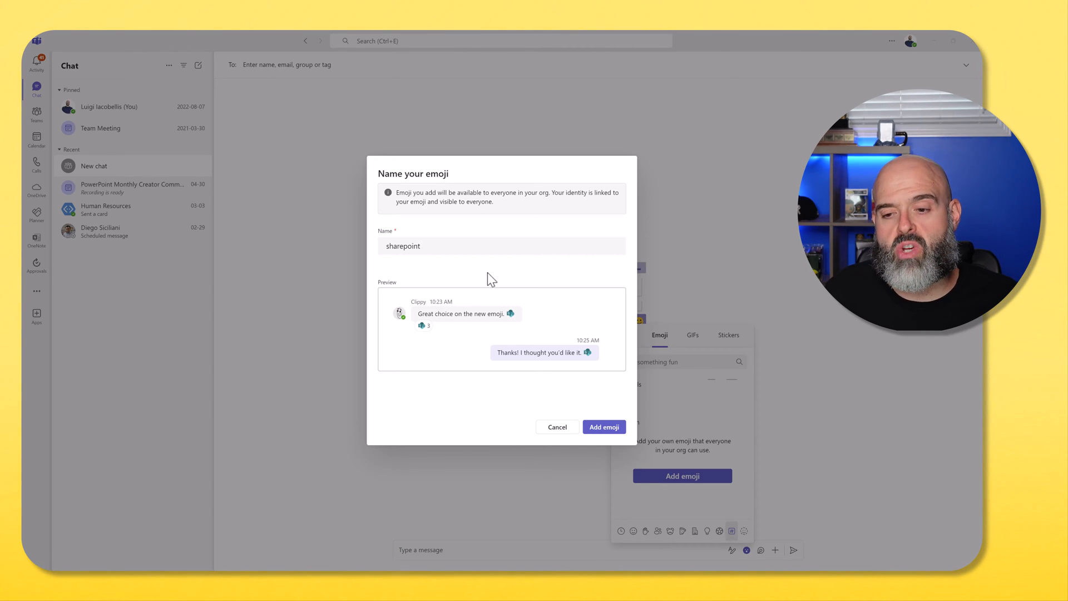
click(603, 427)
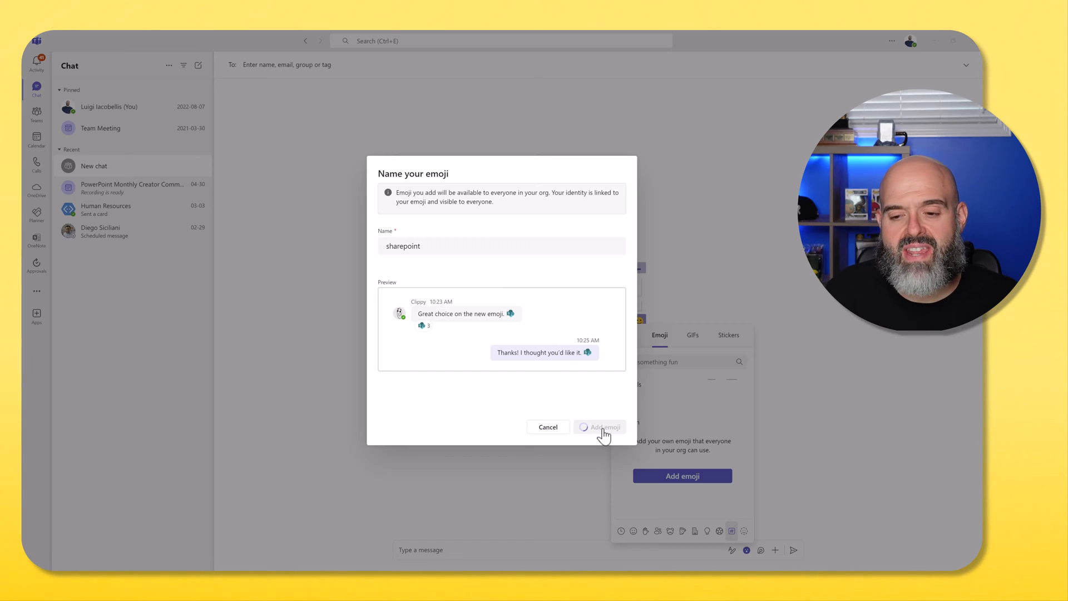
click(600, 427)
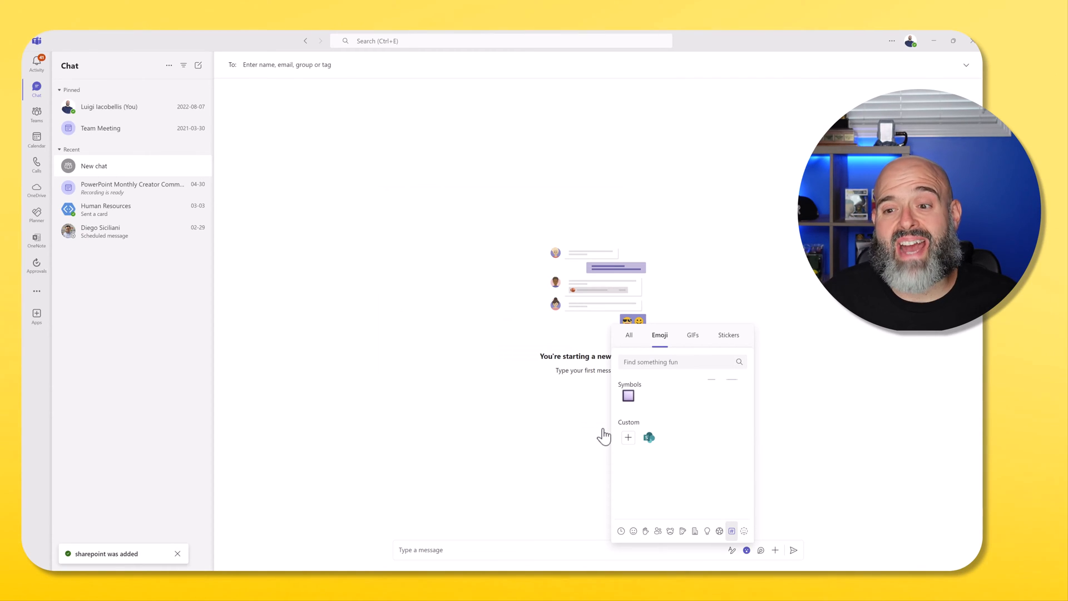
- Search all picker categories for 'sharp' to find the new emoji
click(627, 335)
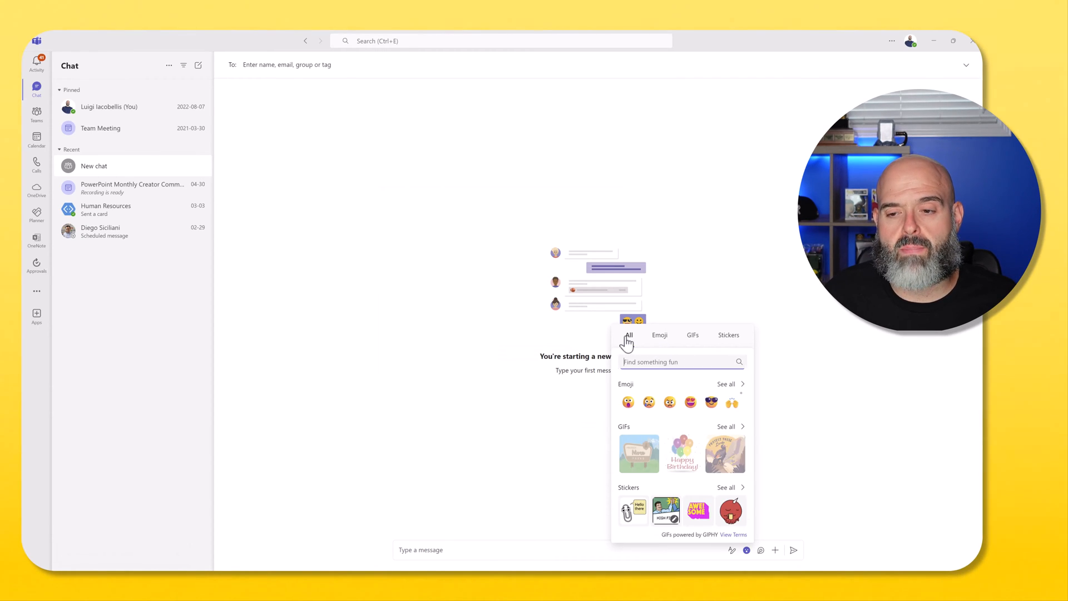
text(sharp)
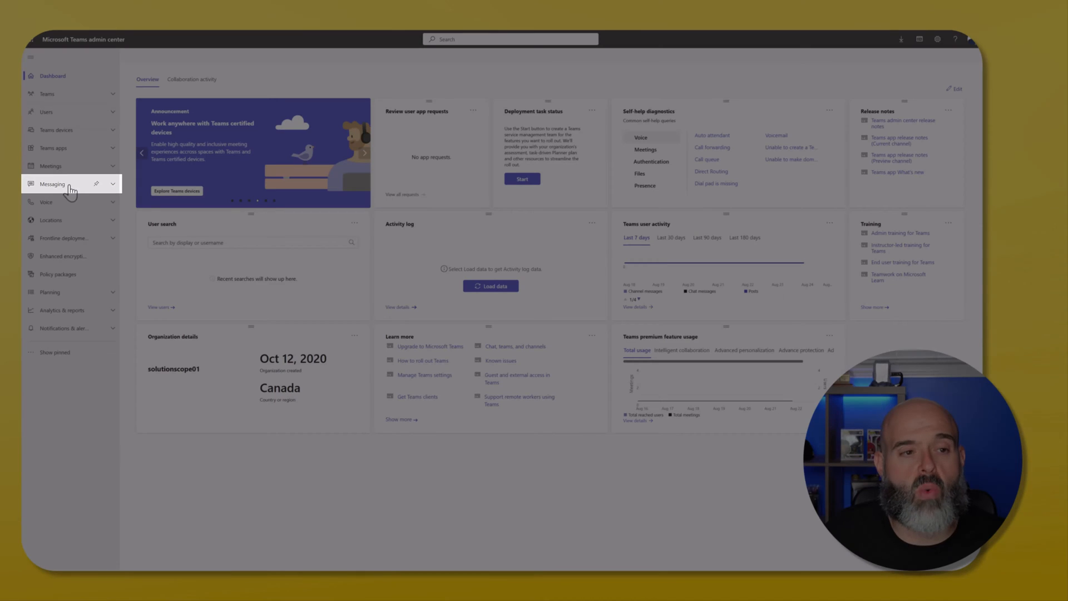
- Go to Messaging > Messaging settings in the Teams admin center
click(52, 183)
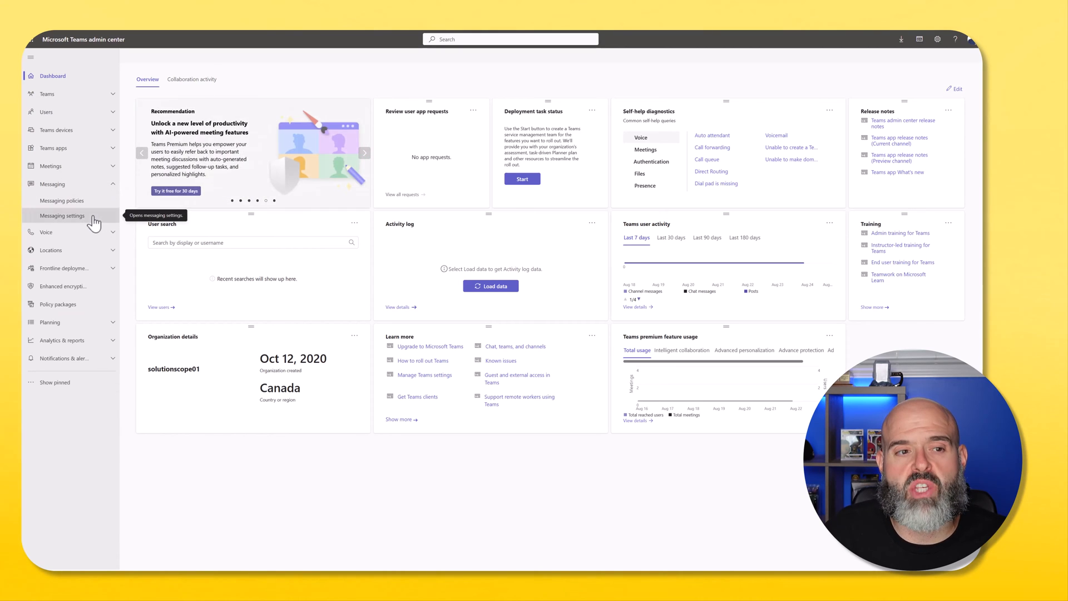
click(62, 215)
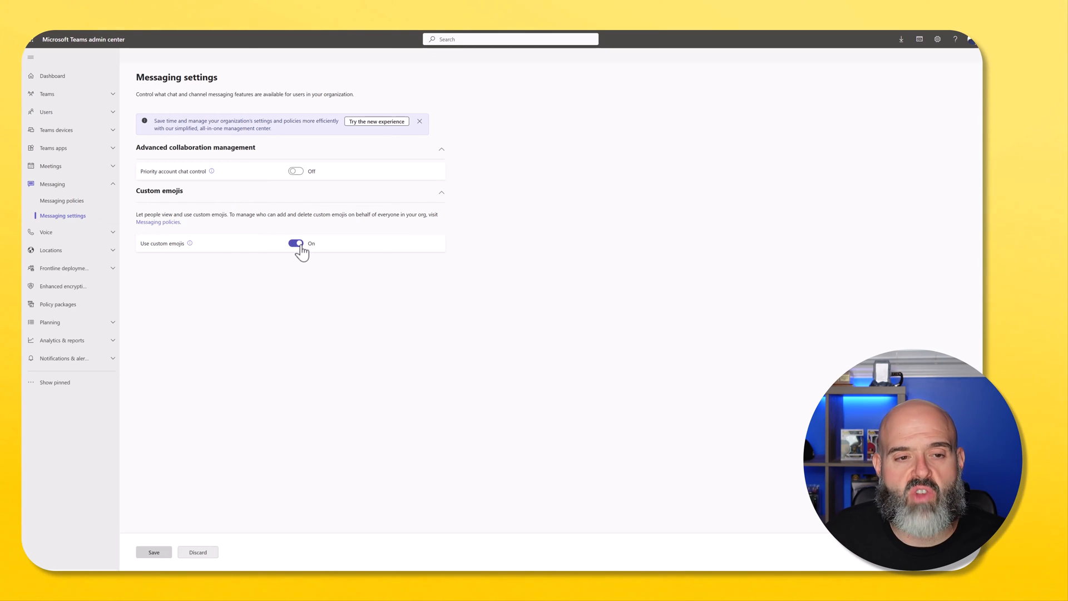
- Turn 'Use custom emojis' Off organization-wide, then save and confirm
click(296, 244)
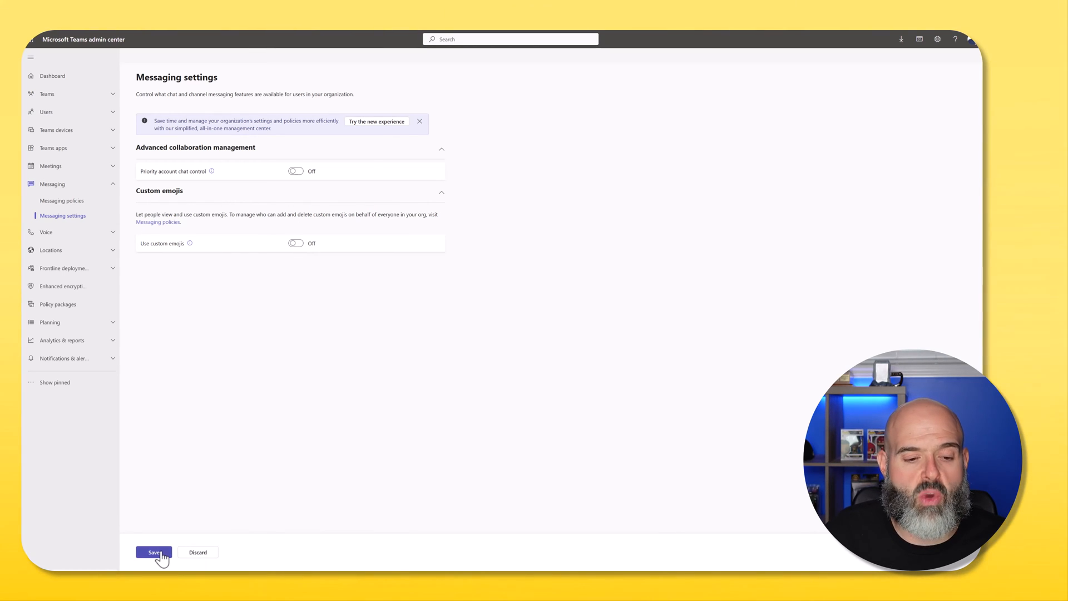
click(154, 551)
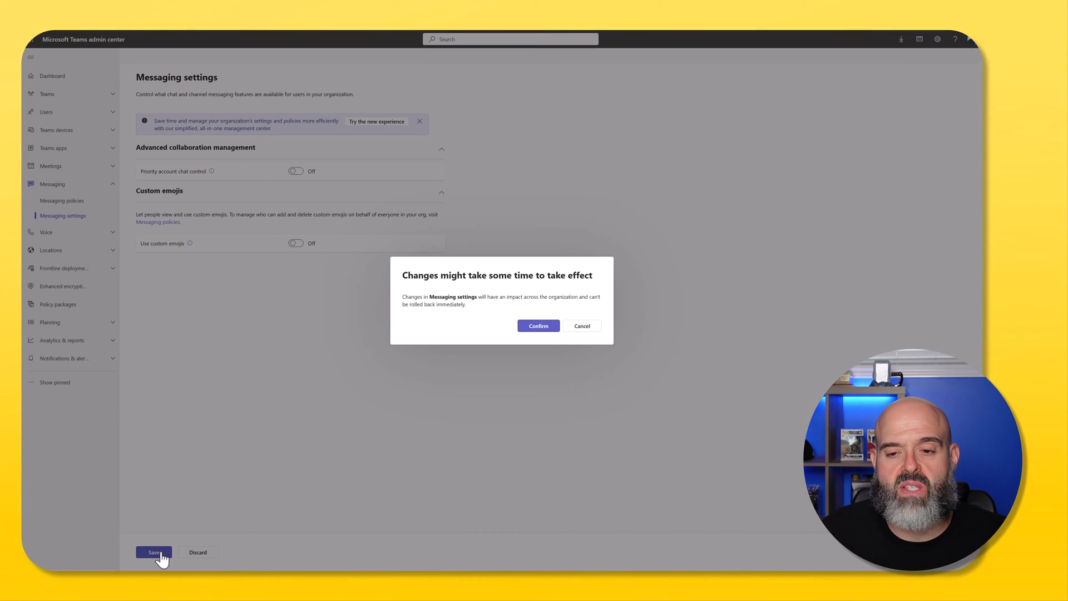
click(539, 326)
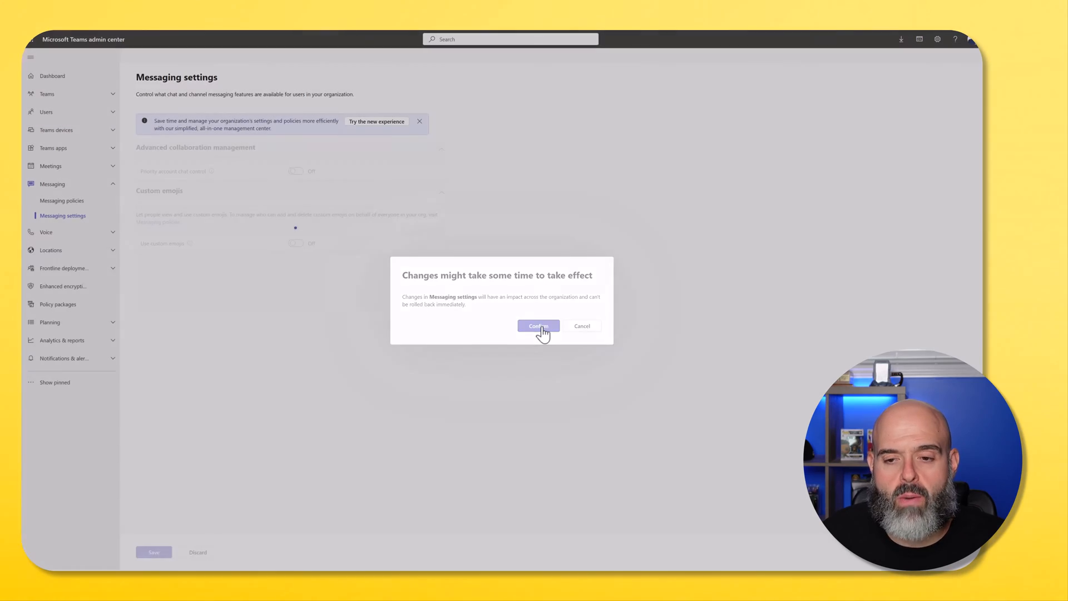
click(539, 326)
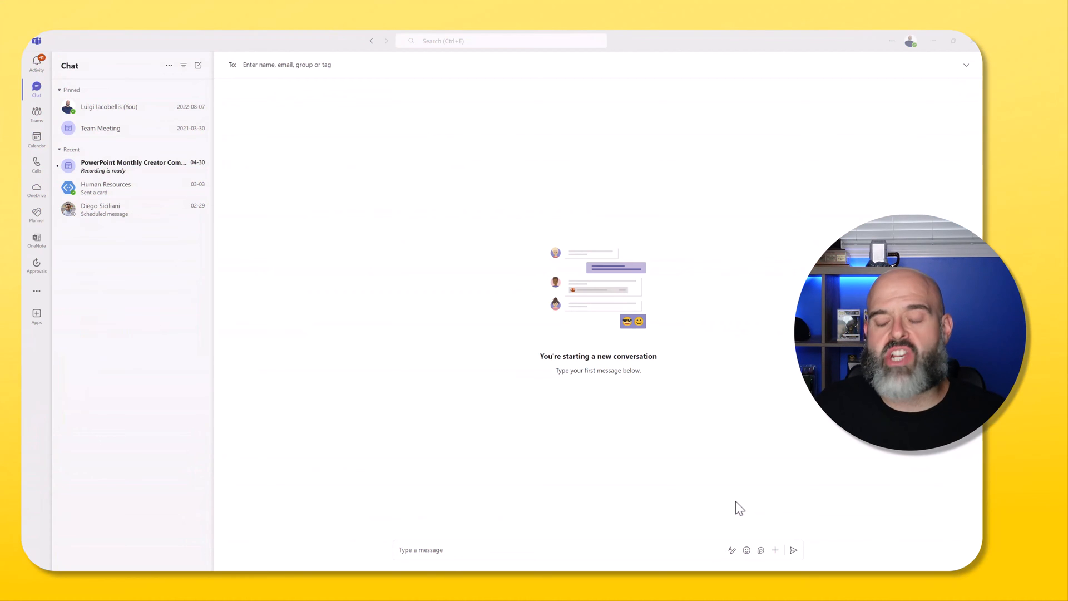
- Reopen the chat emoji picker and expand 'See all' emoji
click(745, 549)
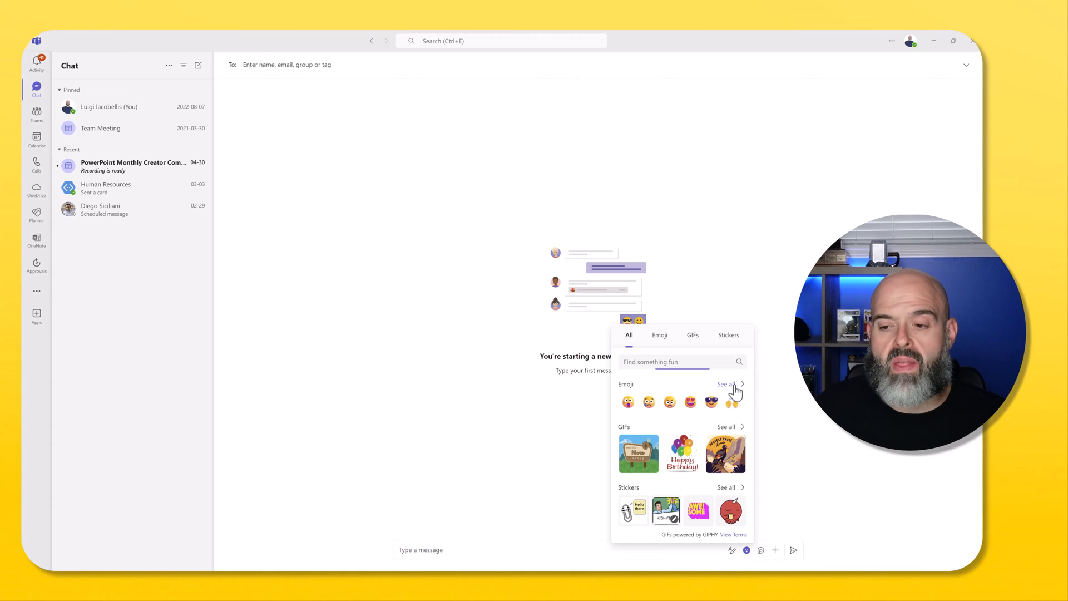
click(660, 334)
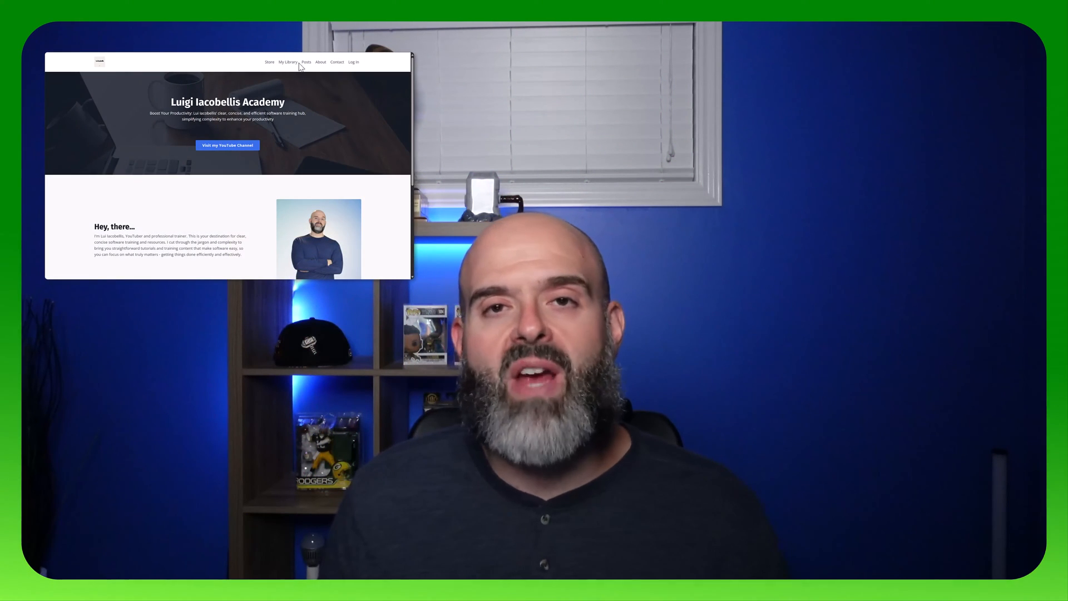
- Browse to the Posts page and read the SharePoint Library Templates article
click(305, 62)
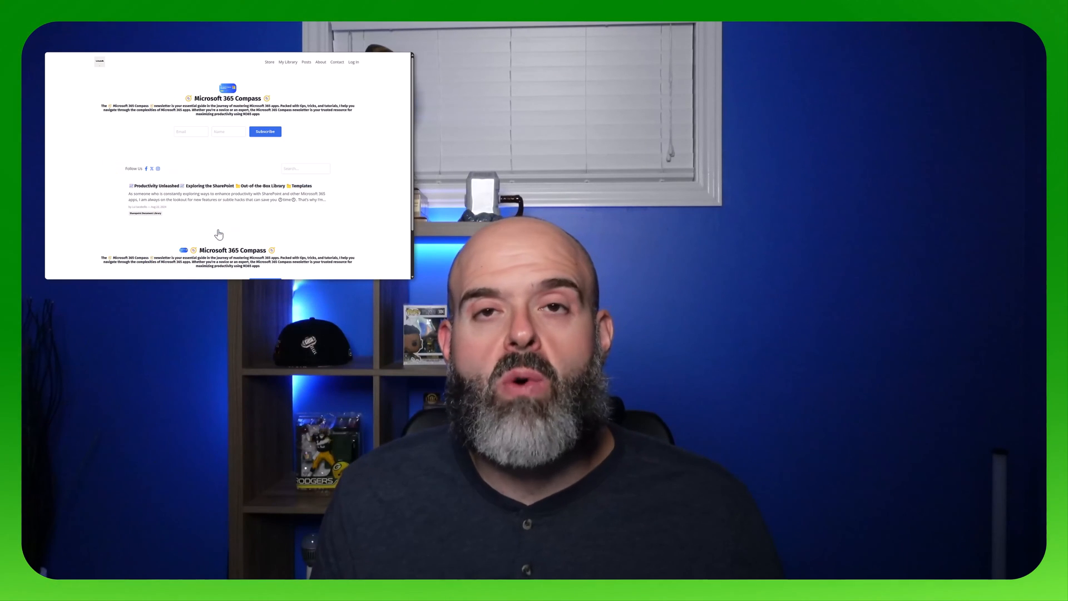
mouse_move(220, 192)
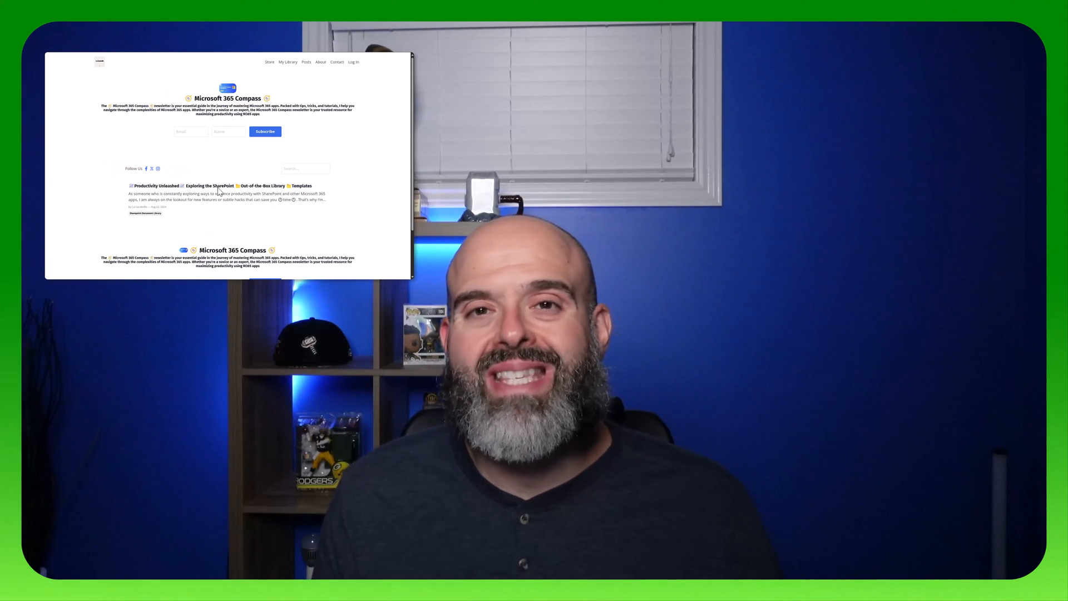
click(218, 186)
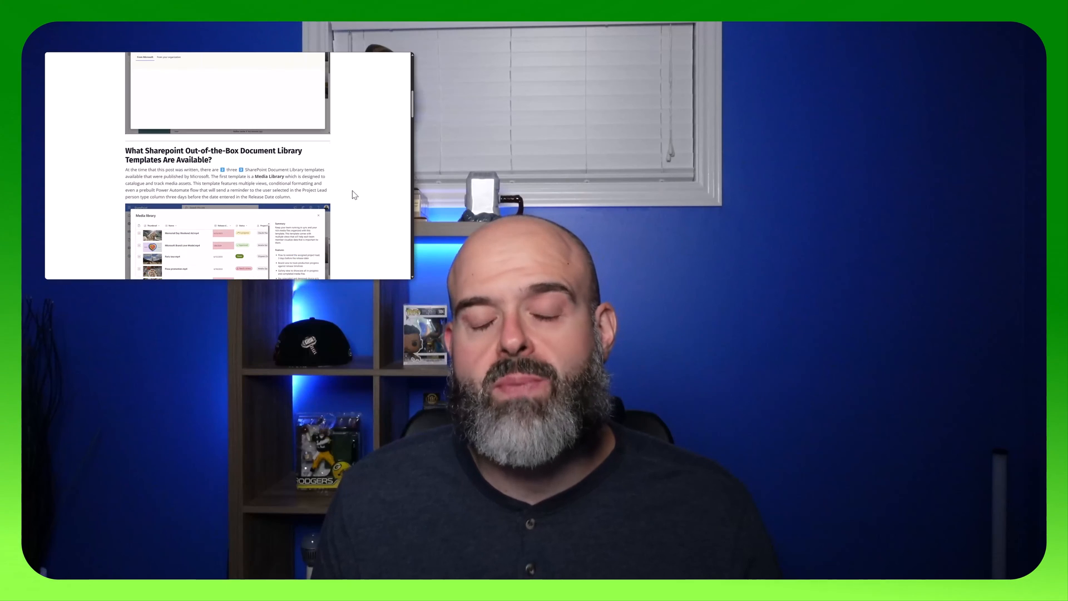
scroll(down, 3)
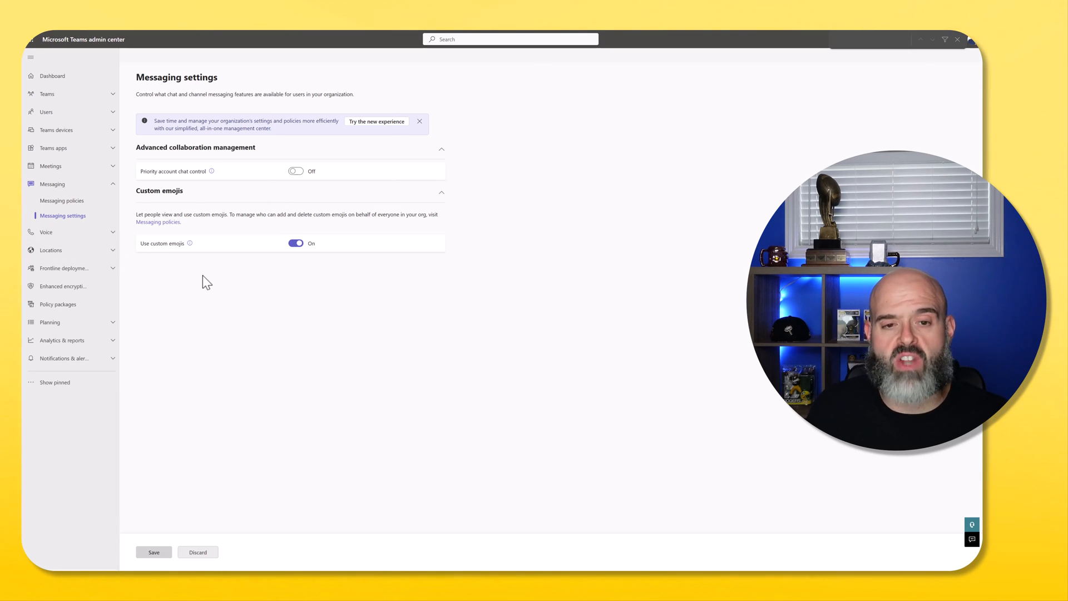
mouse_move(62, 200)
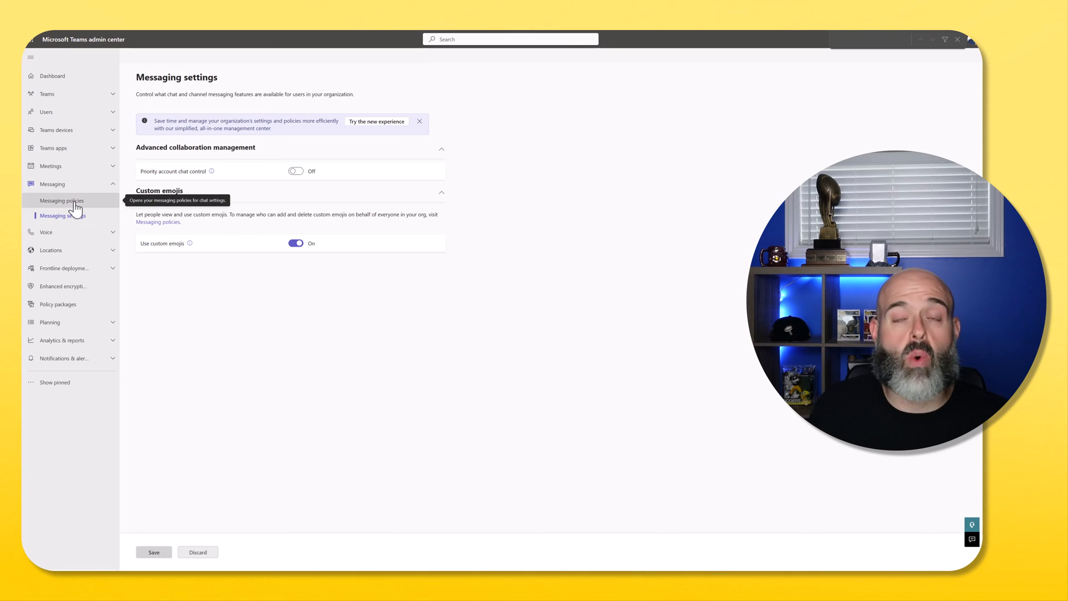
- Show the Messaging policies list under Messaging
click(62, 200)
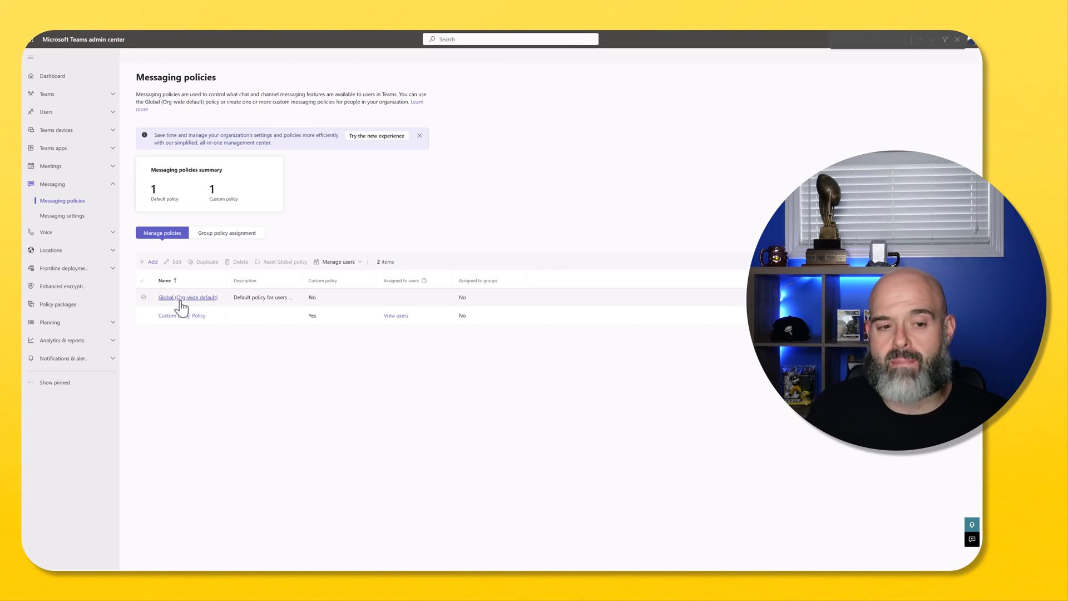
- Save the Global (Org-wide default) policy with custom emoji upload and delete Off
click(188, 297)
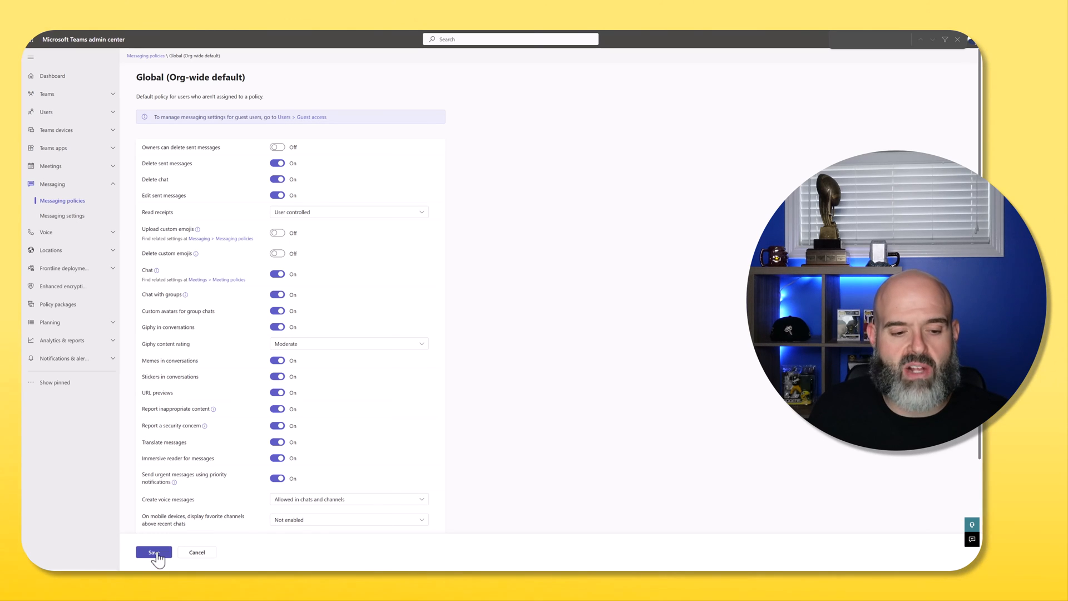
click(153, 551)
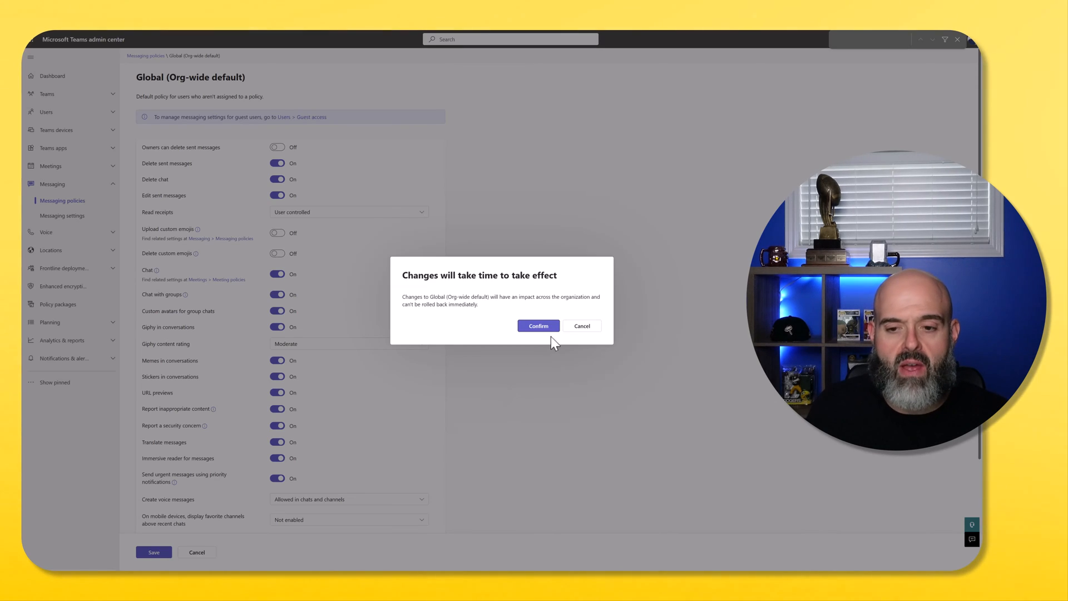
click(539, 326)
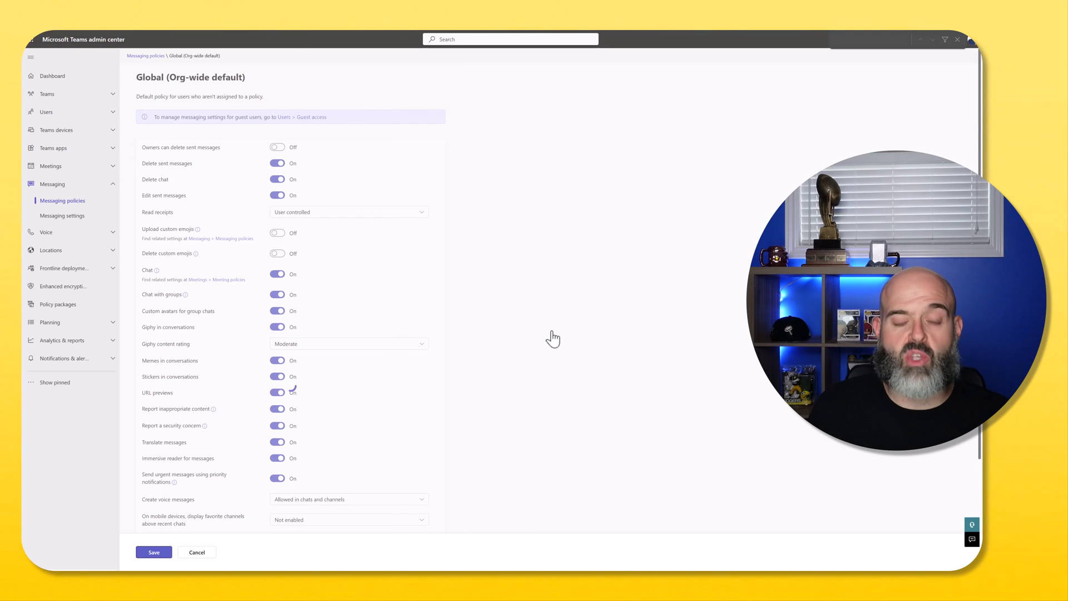
click(154, 552)
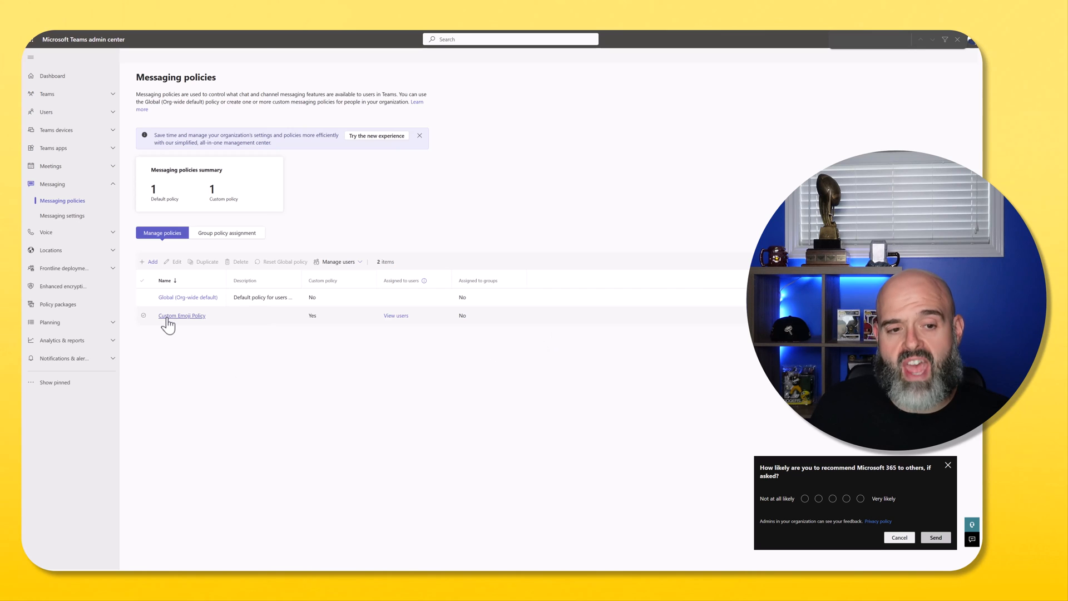
- Show the Custom Emoji Policy settings with uploads on and deletion off
click(181, 315)
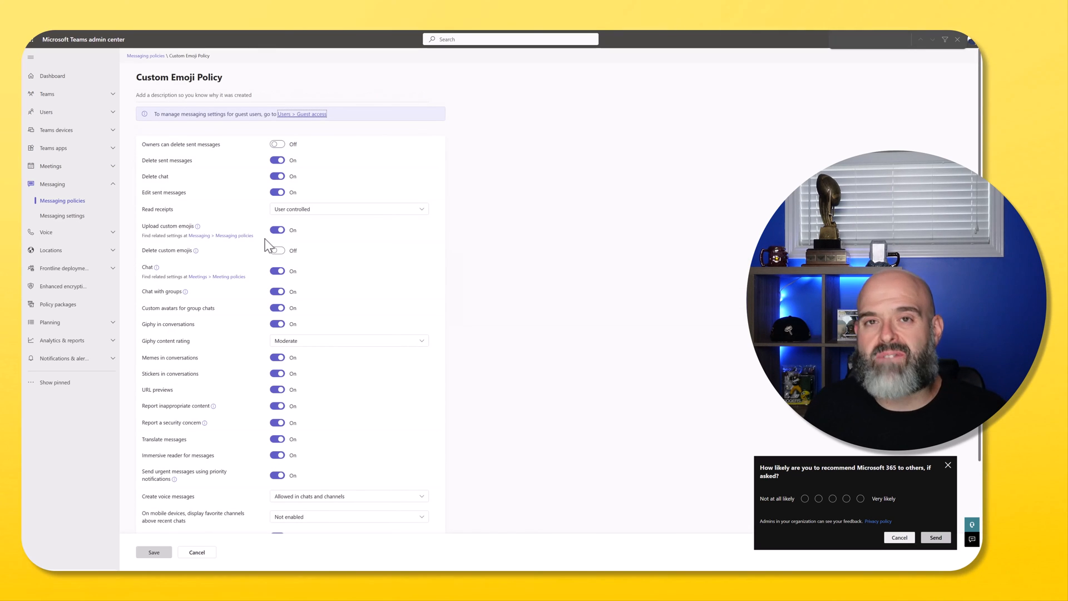
mouse_move(232, 515)
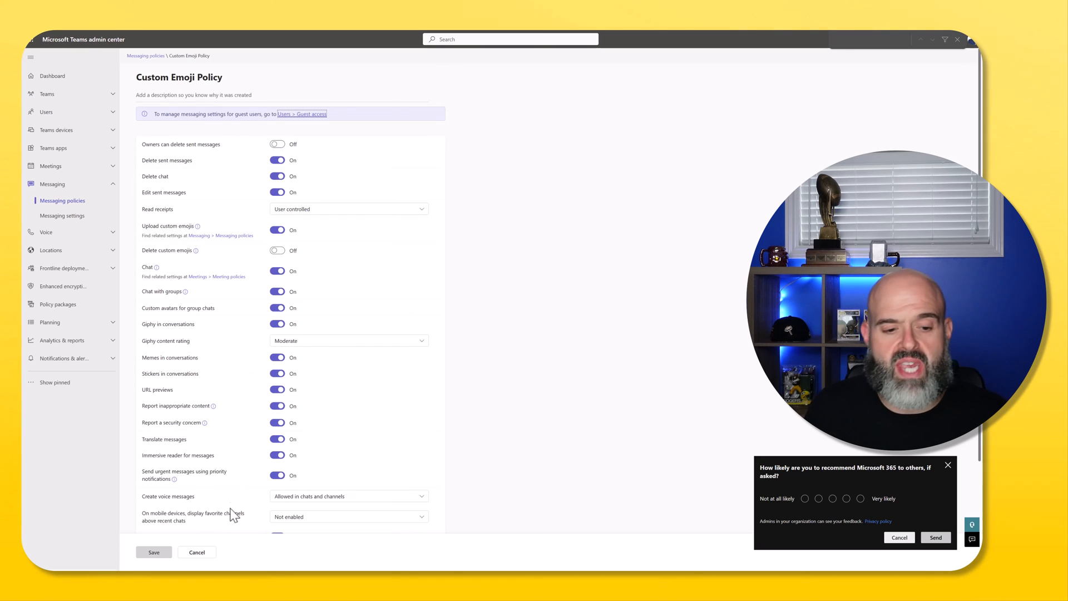